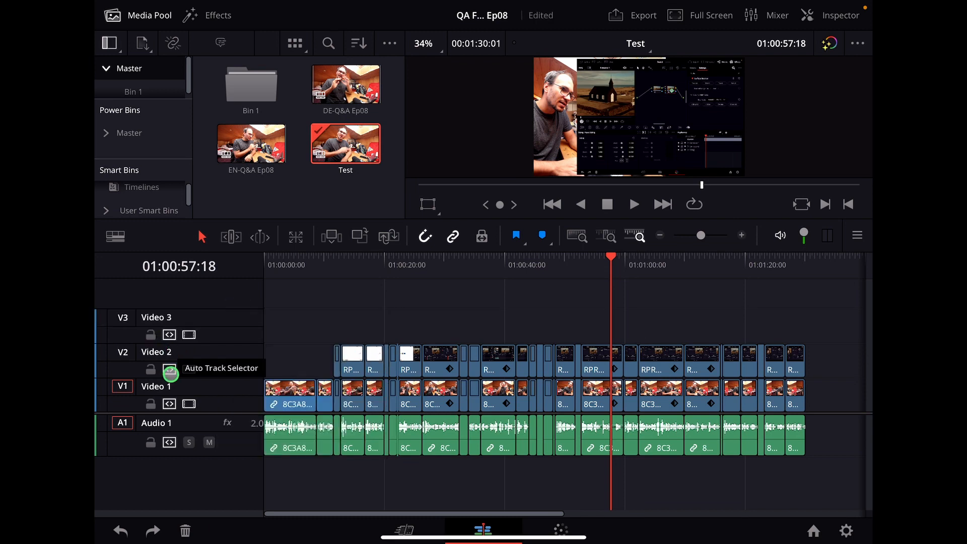
{"action": "mouse_move", "coordinate": [168, 334]}
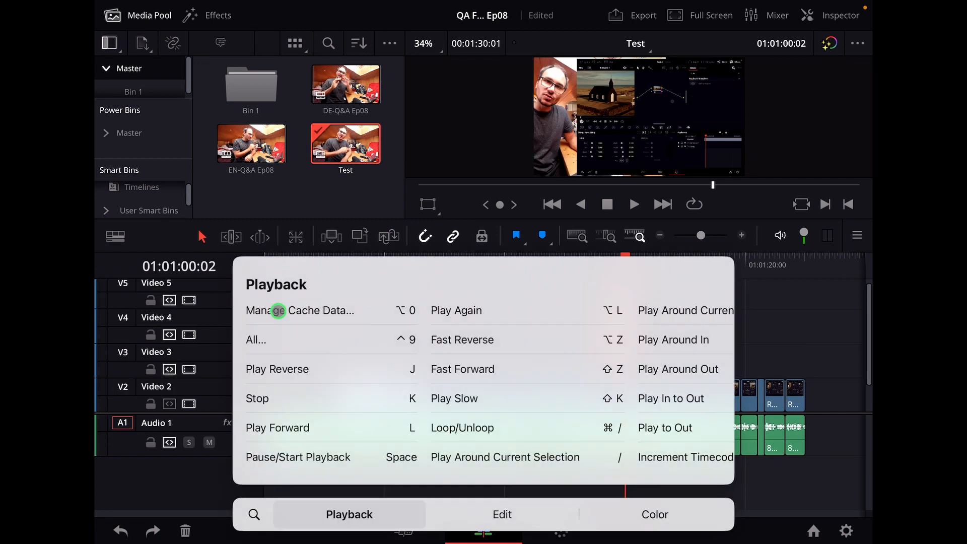
- Show the Playback category in the keyboard shortcuts overlay over the Test timeline
{"action": "left_click", "coordinate": [583, 344]}
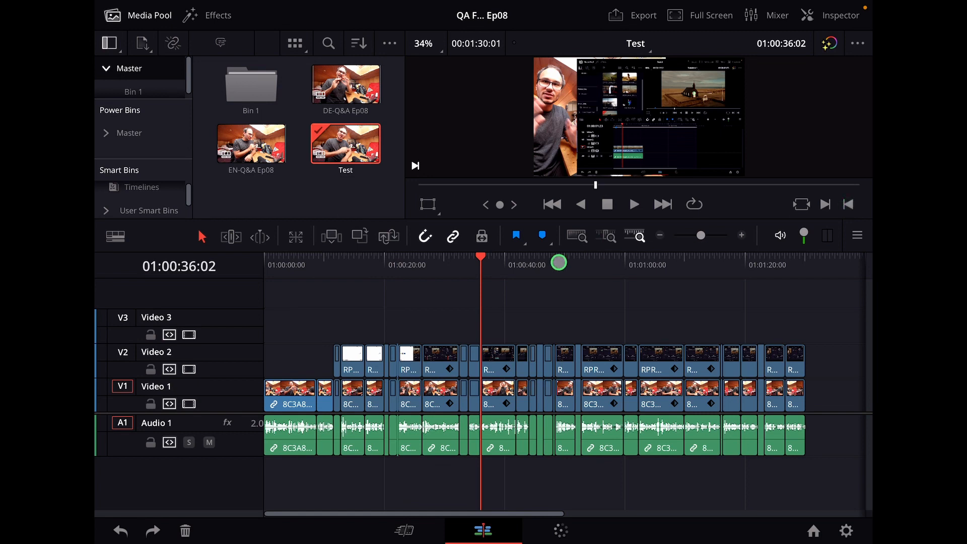
- Close the shortcuts list and scrub the playhead to 01:00:36:02
{"action": "left_click_drag", "start_coordinate": [557, 262], "coordinate": [519, 303]}
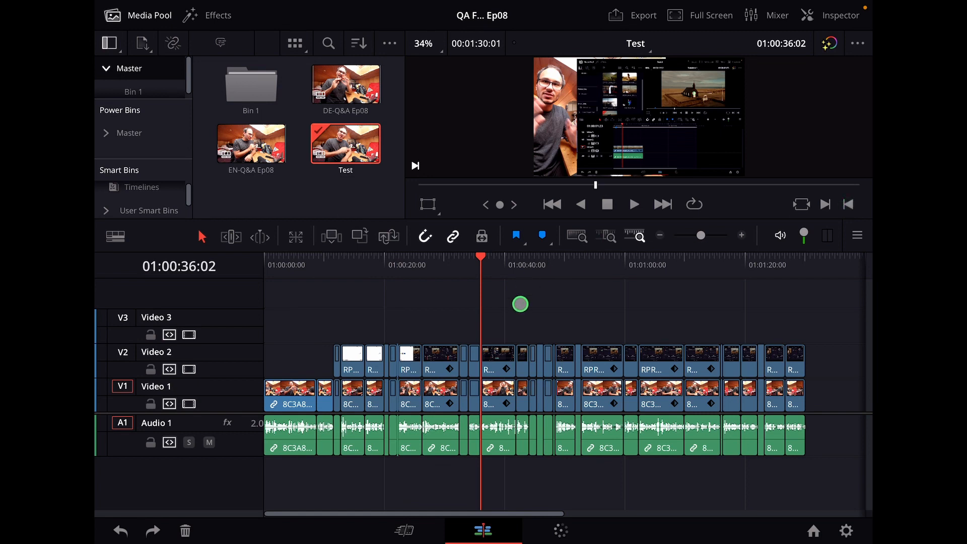